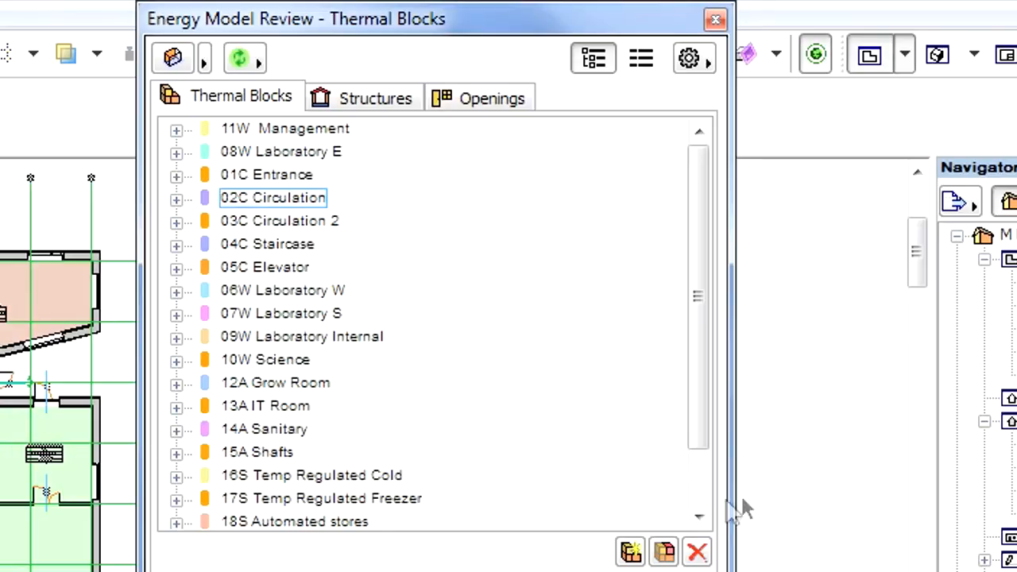
pyautogui.moveTo(572, 377)
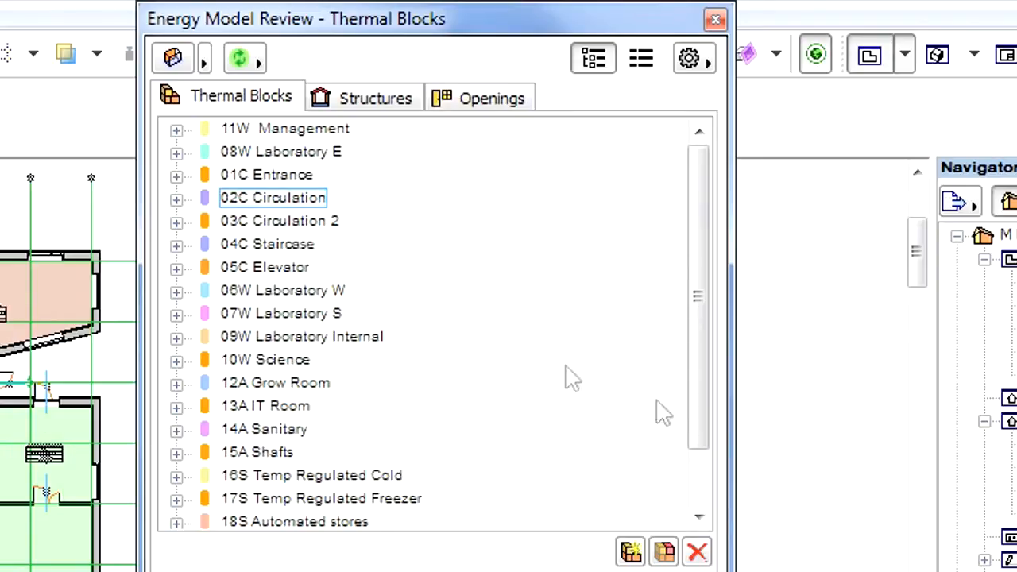
pyautogui.moveTo(364, 98)
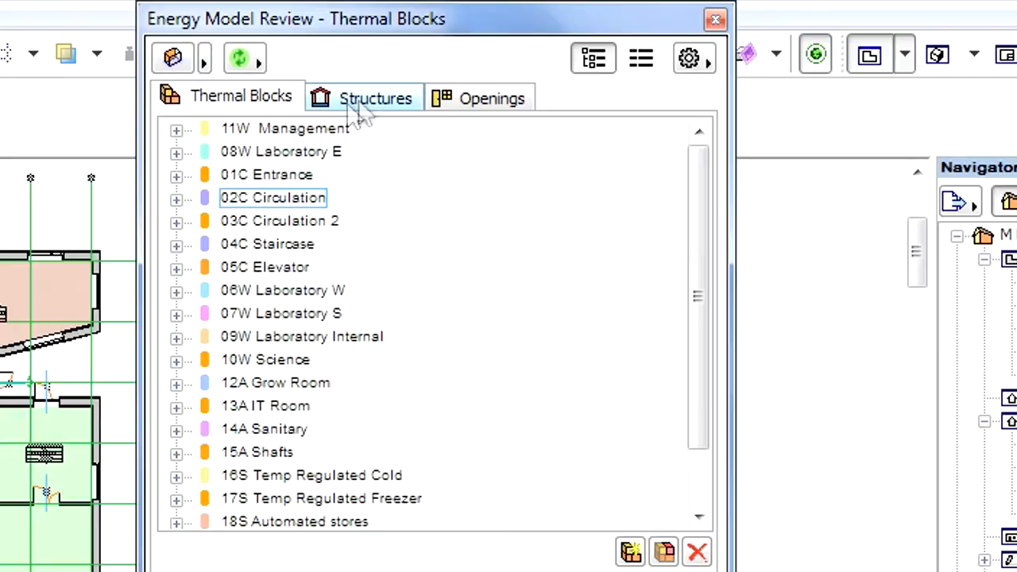
# Step: Switch Energy Model Review from Structures to the Openings list and glance at its settings menu
pyautogui.click(374, 98)
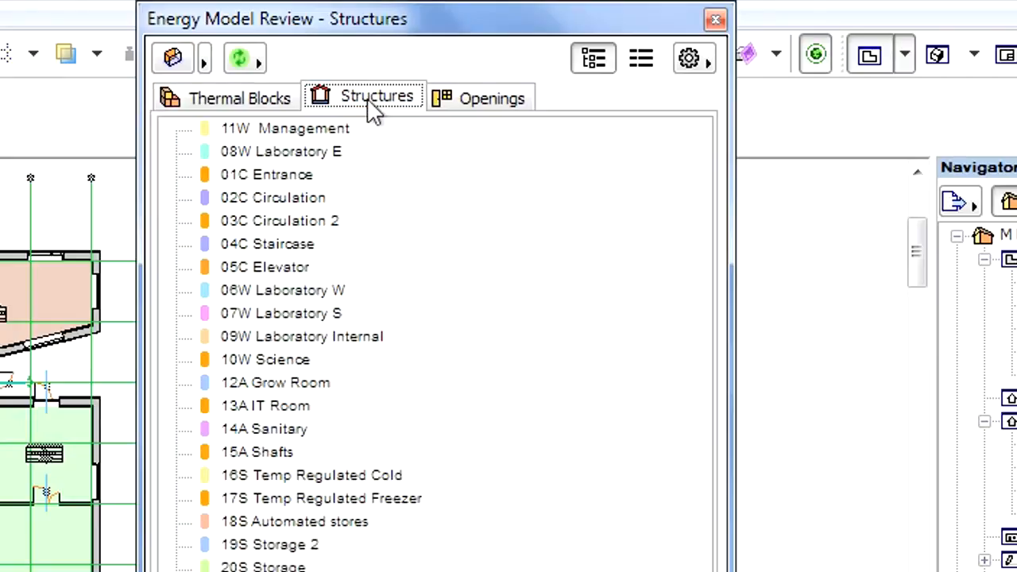
pyautogui.click(492, 98)
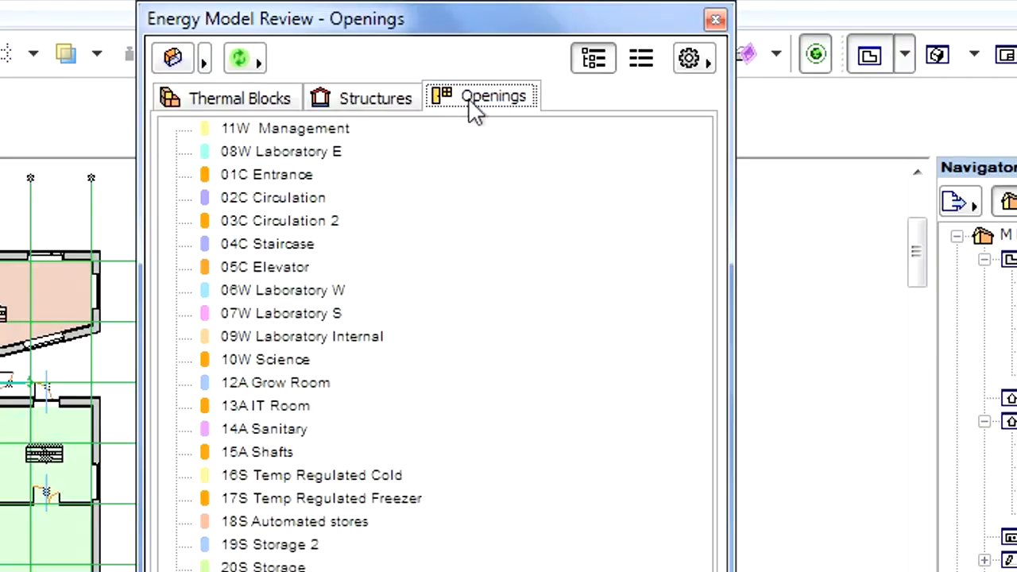
pyautogui.click(688, 58)
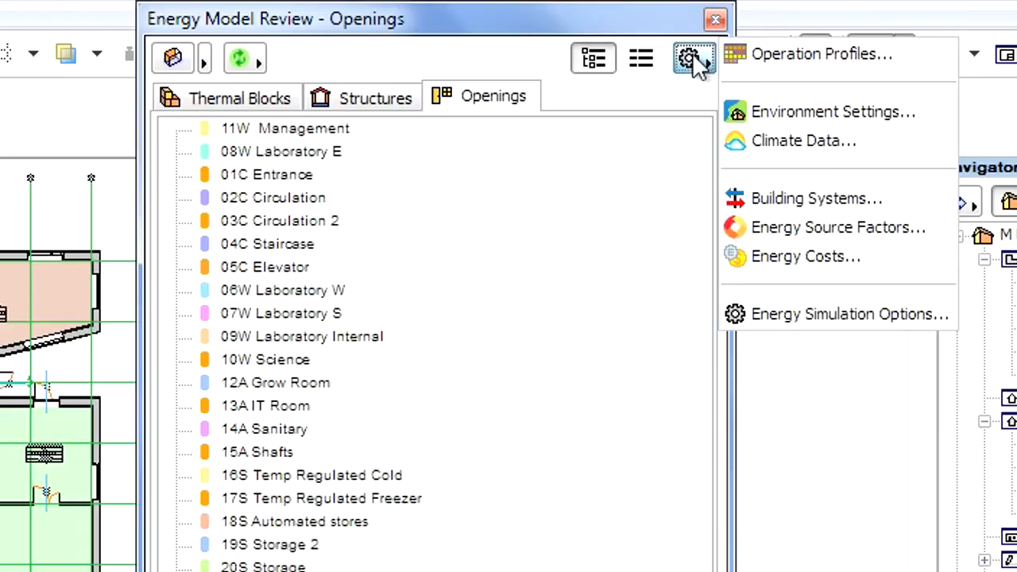
pyautogui.moveTo(814, 197)
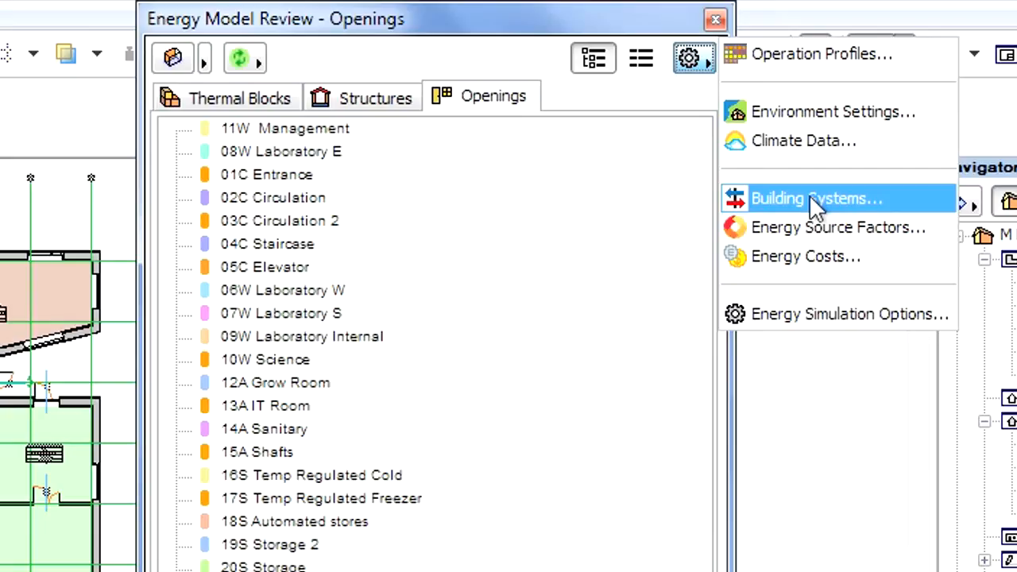
pyautogui.moveTo(566, 206)
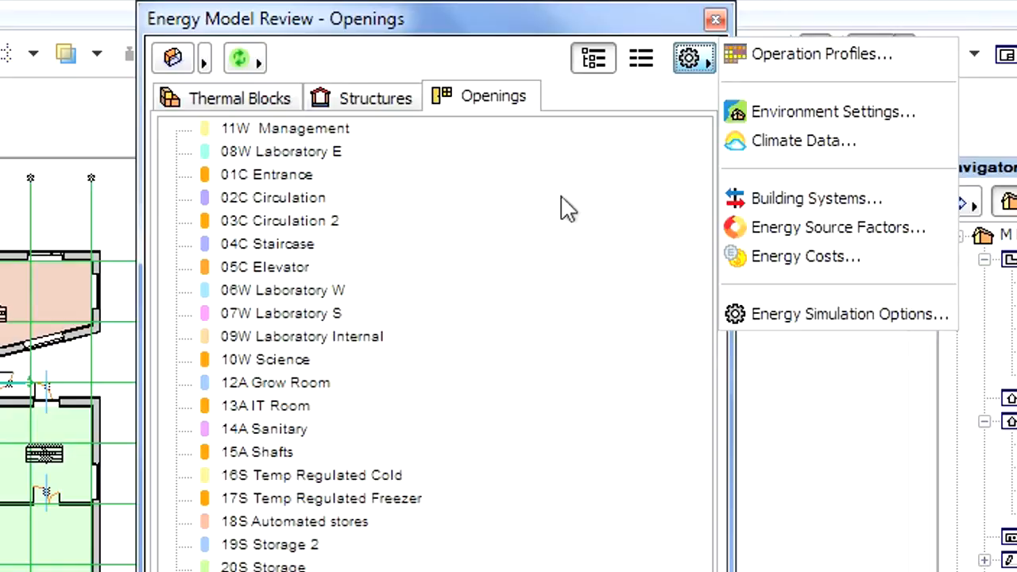
pyautogui.click(244, 57)
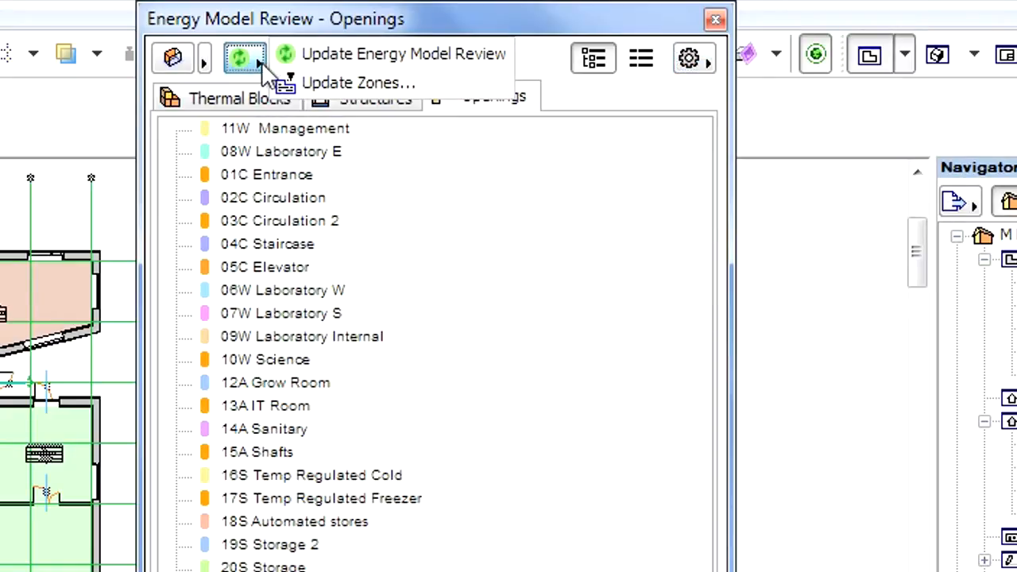
pyautogui.moveTo(403, 53)
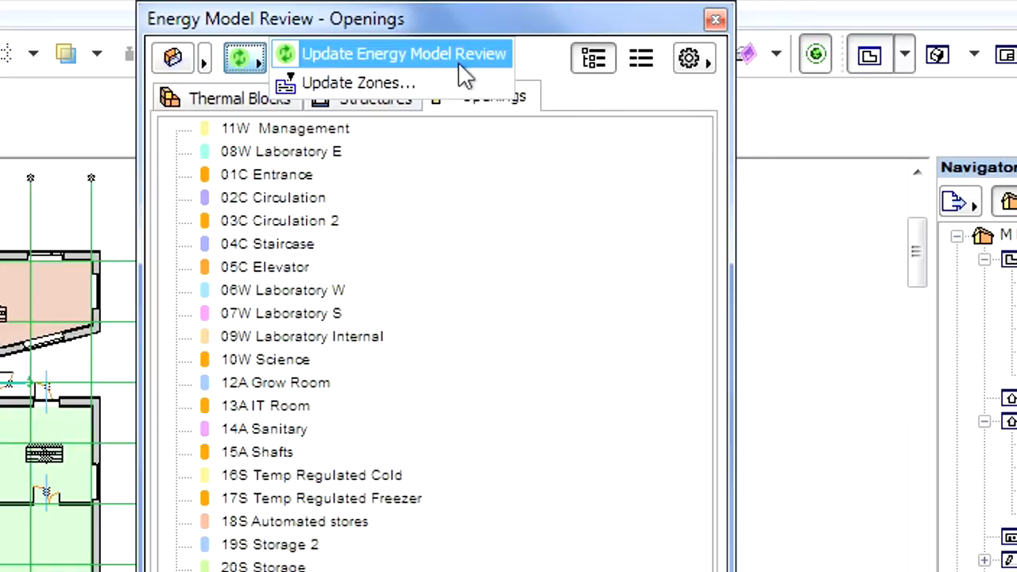
pyautogui.moveTo(357, 83)
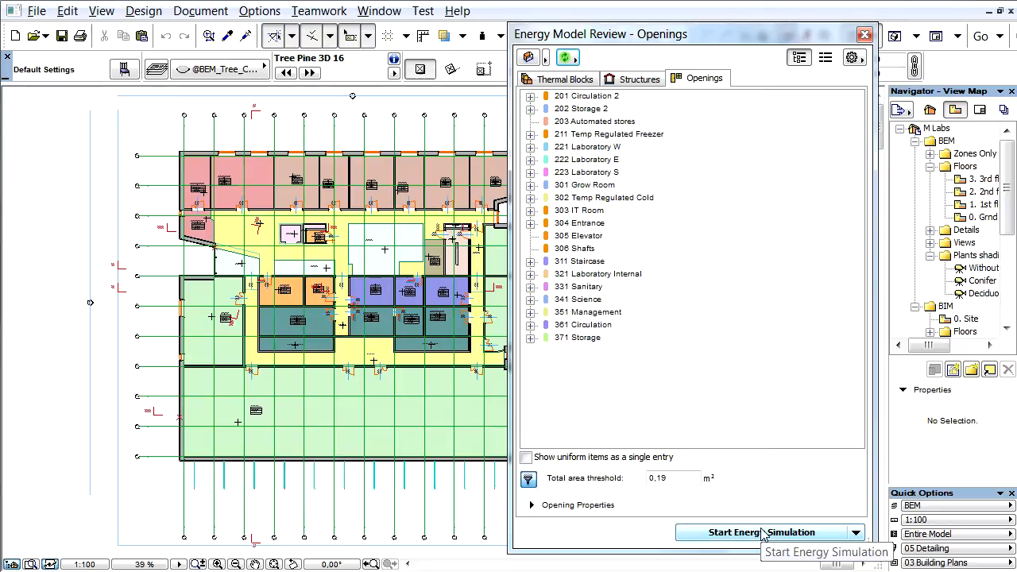
# Step: Start the energy simulation from the updated Energy Model Review
pyautogui.click(763, 532)
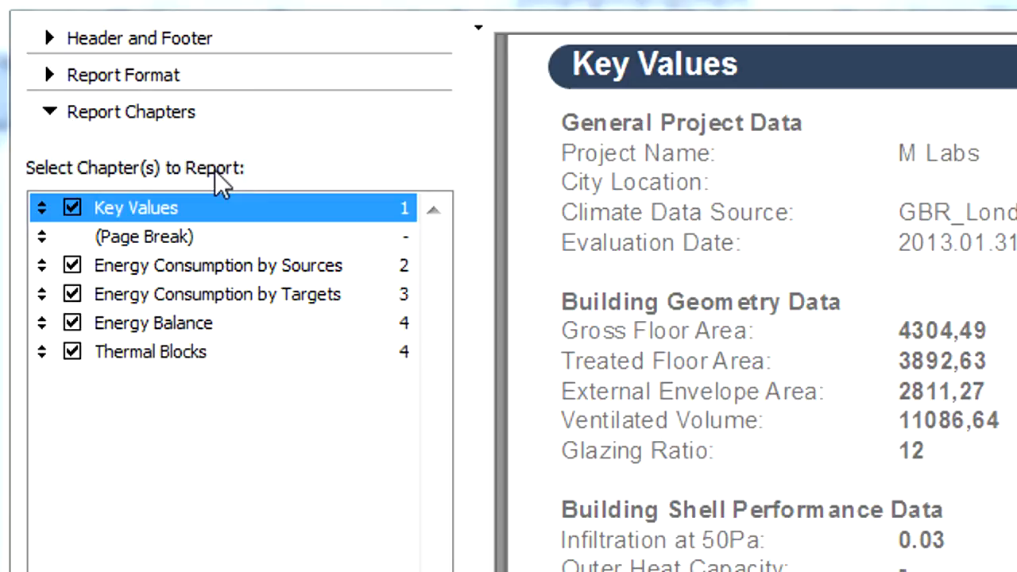
pyautogui.moveTo(207, 119)
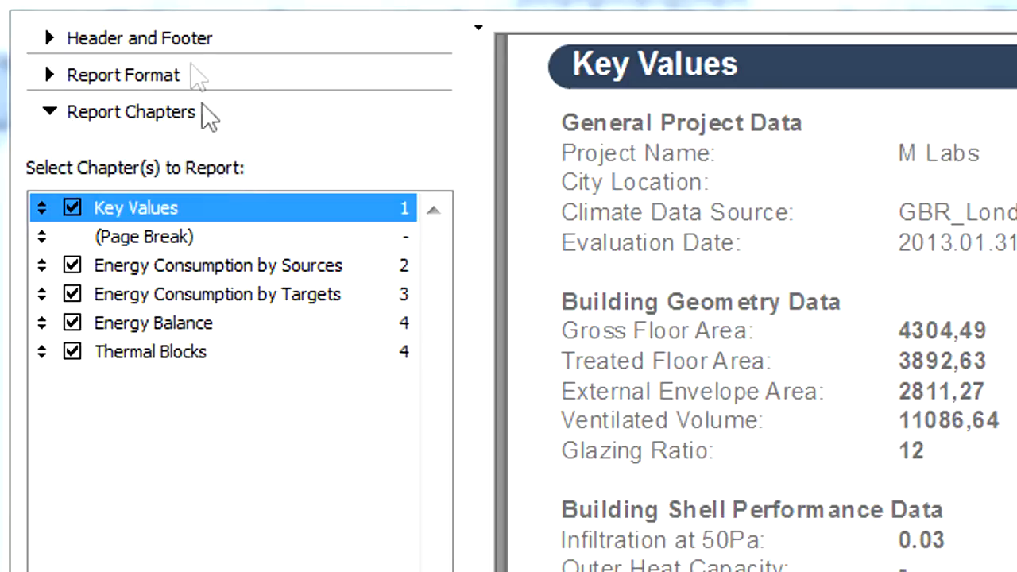
# Step: Check the Header 1 text stays 'Energy Performance Evaluation', then expand Report Format
pyautogui.click(139, 37)
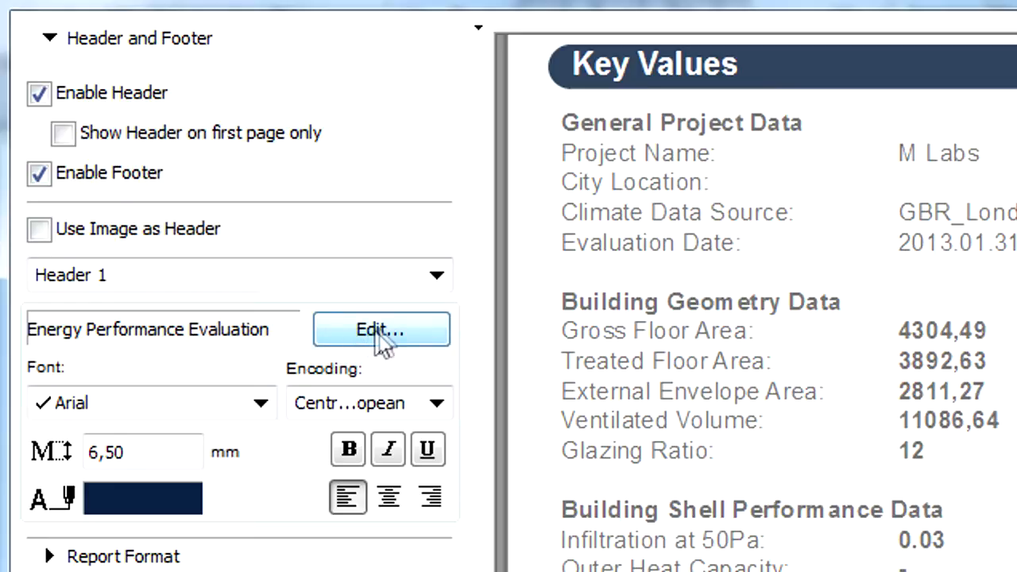
pyautogui.click(380, 329)
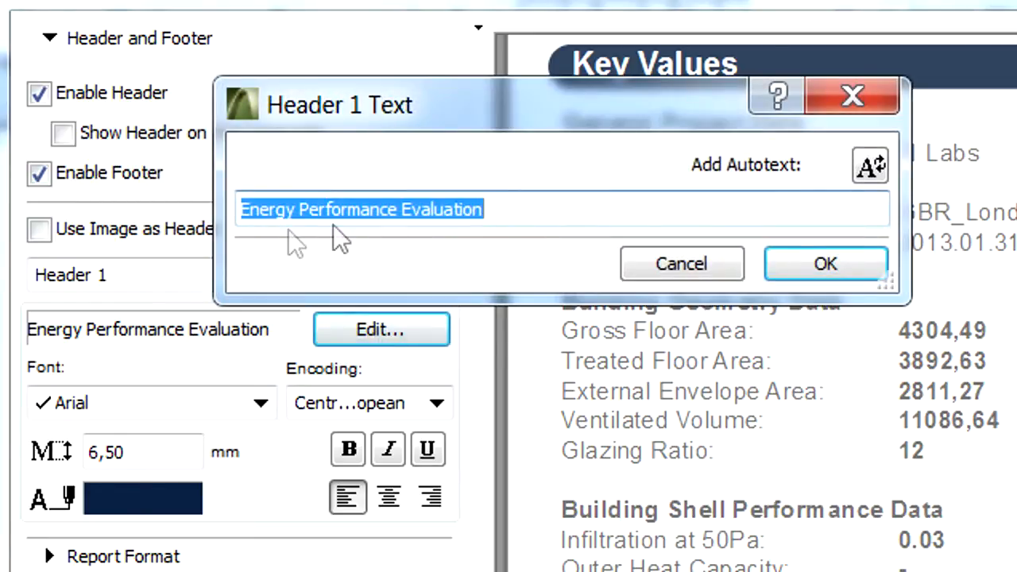
pyautogui.moveTo(681, 264)
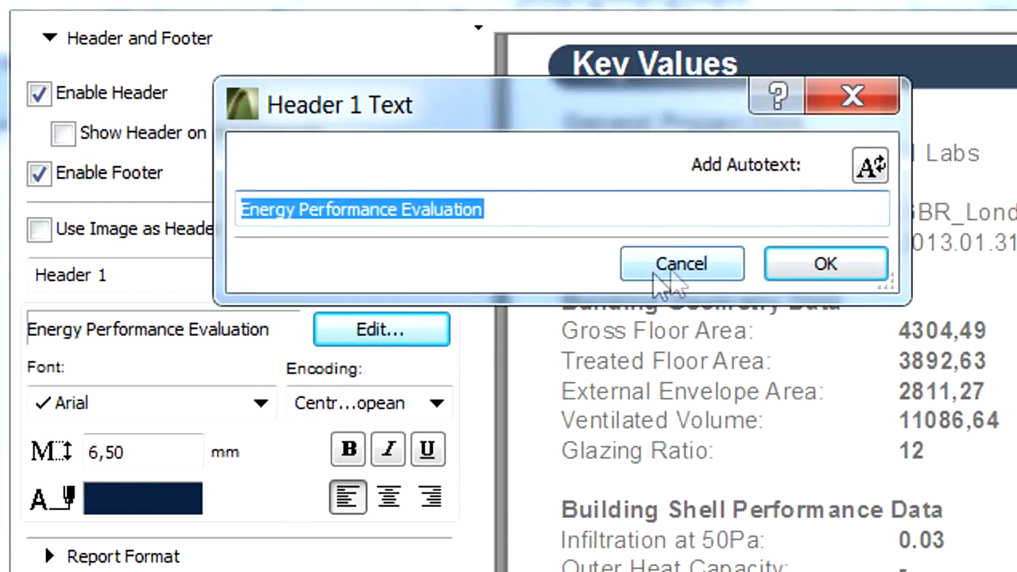
pyautogui.click(681, 263)
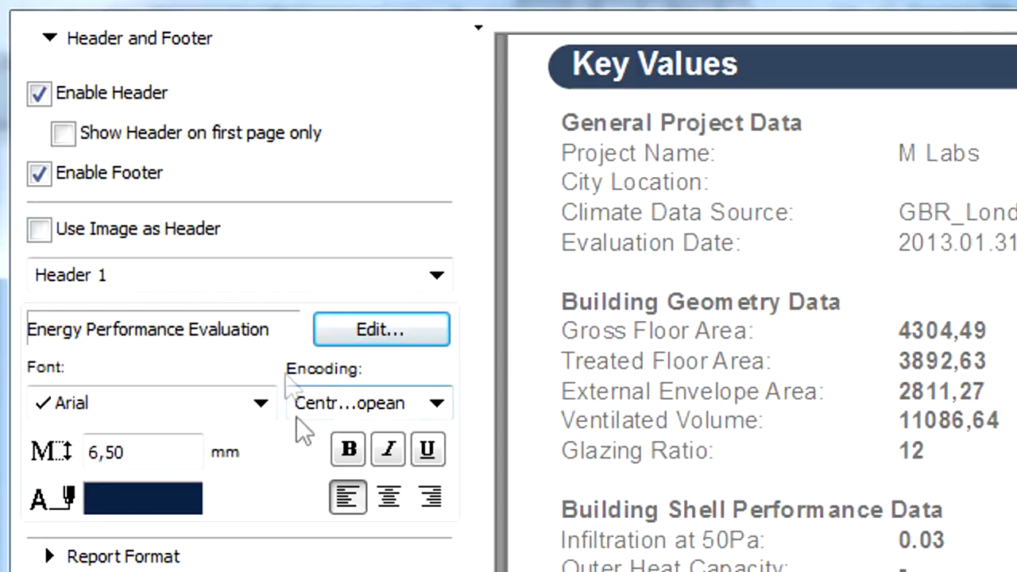
pyautogui.click(49, 37)
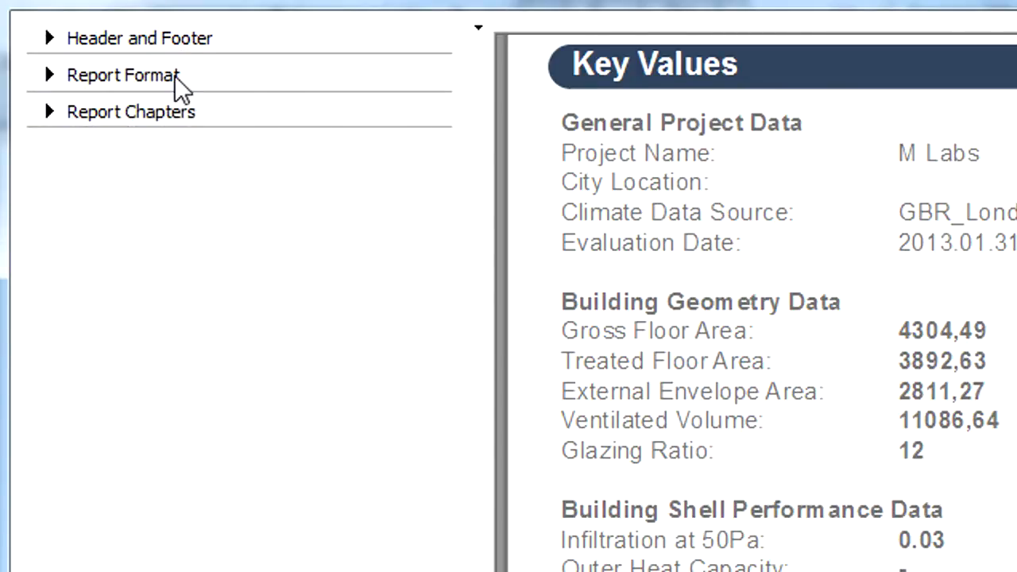
pyautogui.click(123, 75)
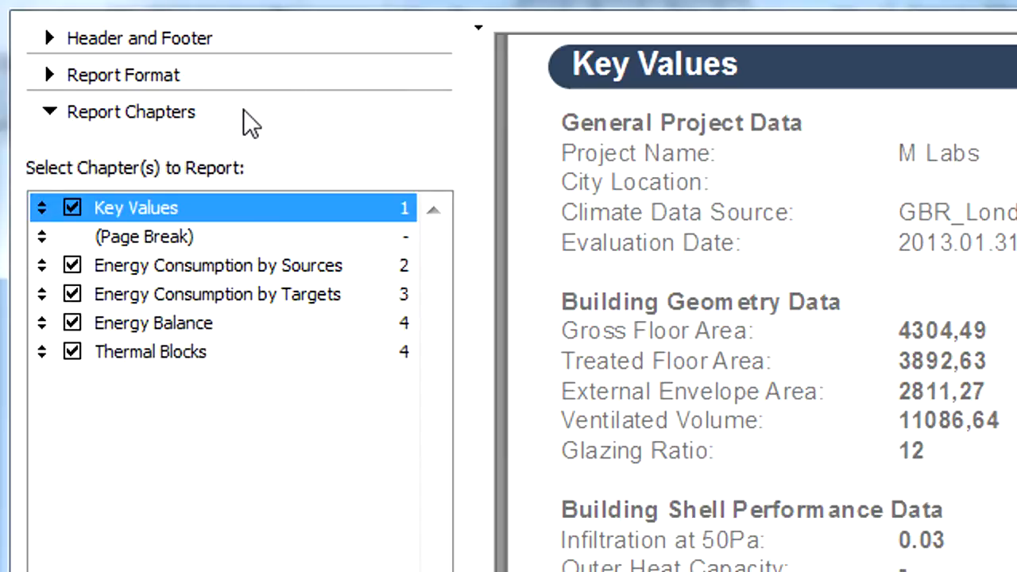
pyautogui.moveTo(252, 234)
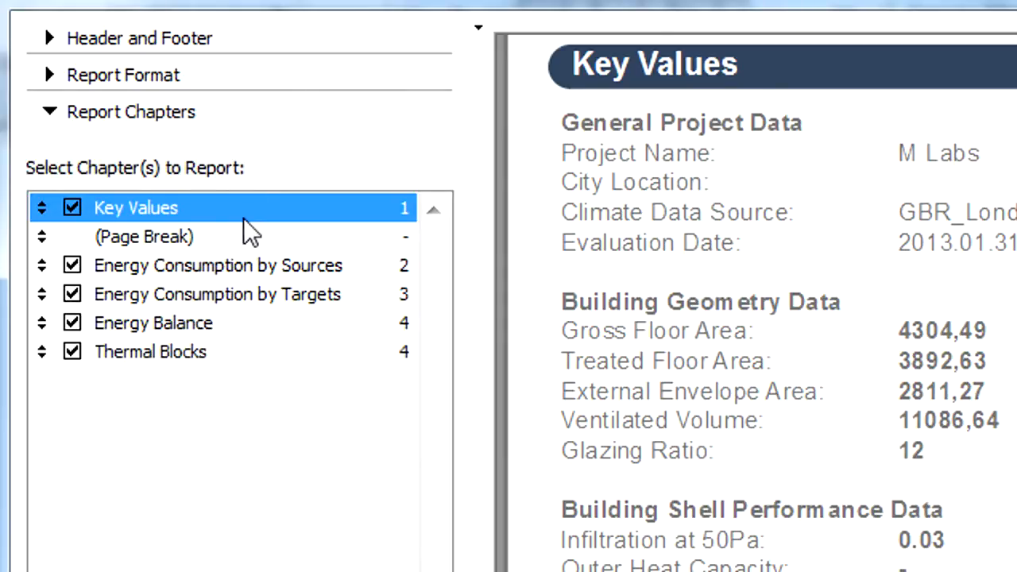
pyautogui.moveTo(264, 234)
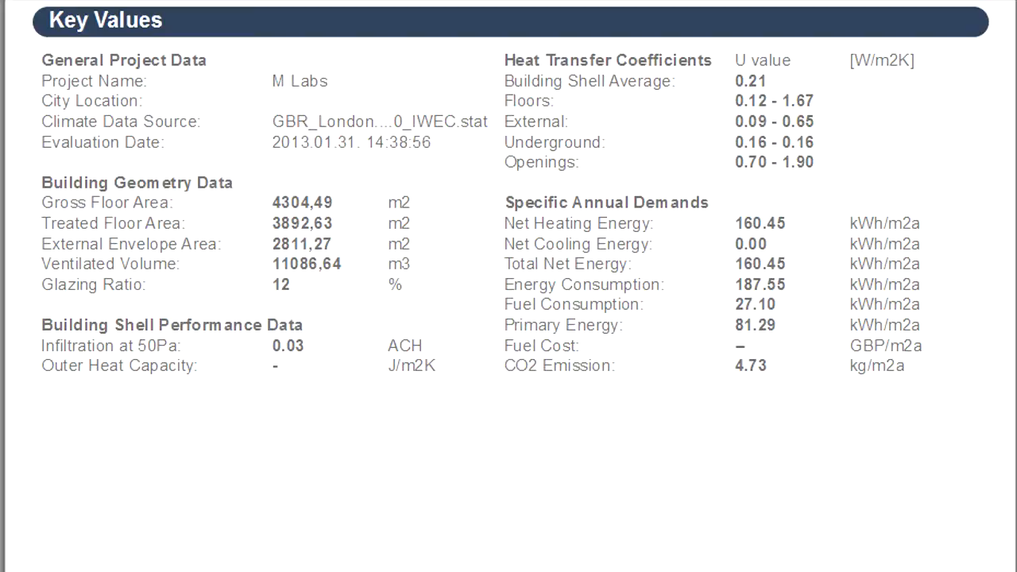
pyautogui.moveTo(251, 204)
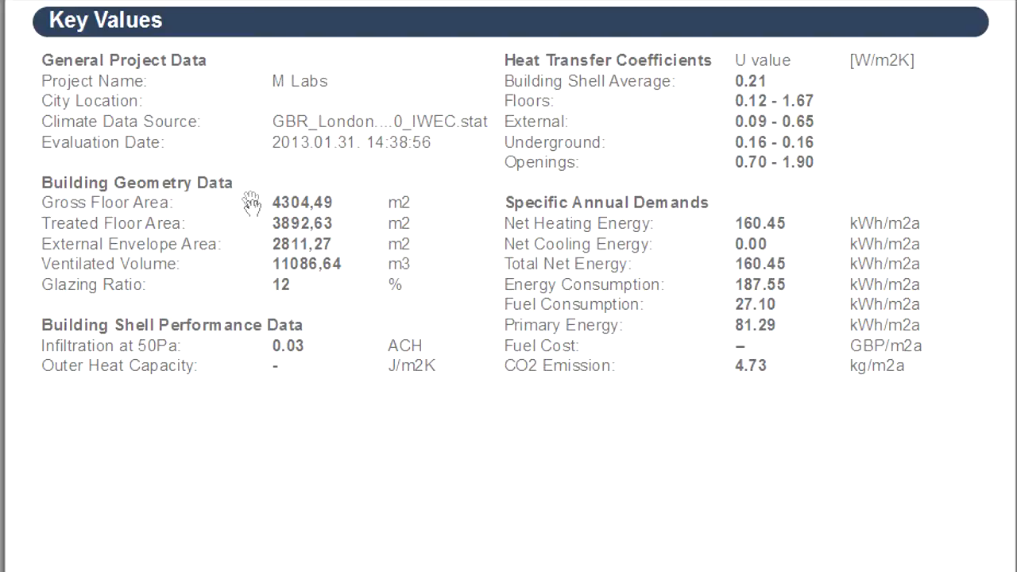
pyautogui.moveTo(255, 302)
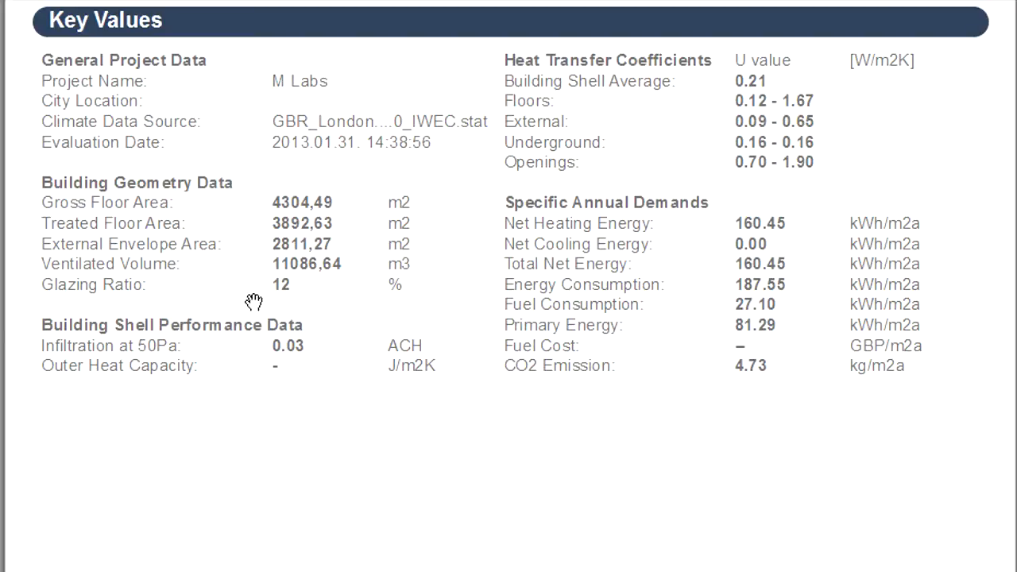
pyautogui.moveTo(310, 322)
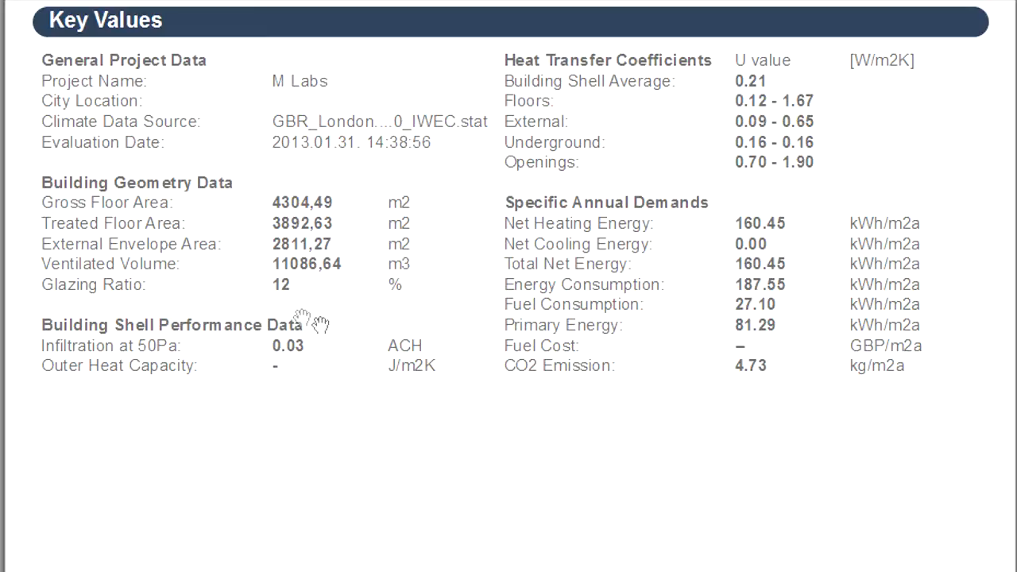
pyautogui.moveTo(714, 85)
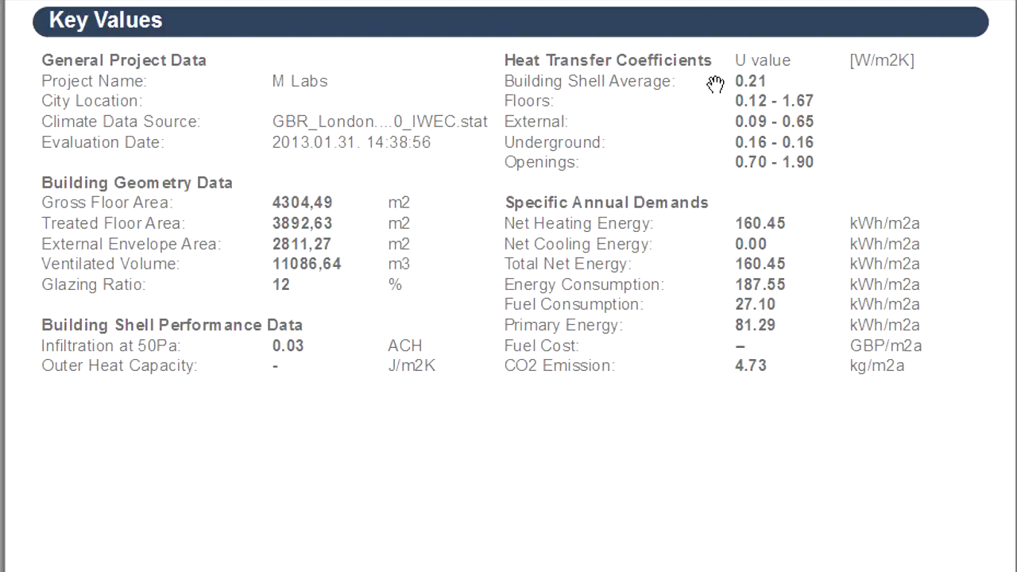
pyautogui.moveTo(708, 135)
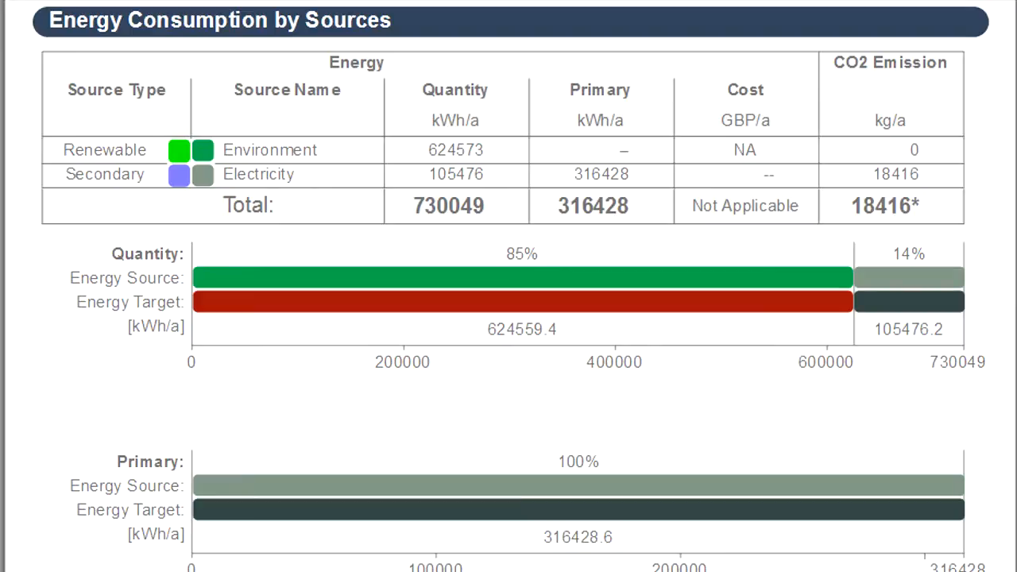
# Step: Scroll the report preview past Energy Consumption by Sources to Energy Consumption by Targets
pyautogui.scroll(-3)
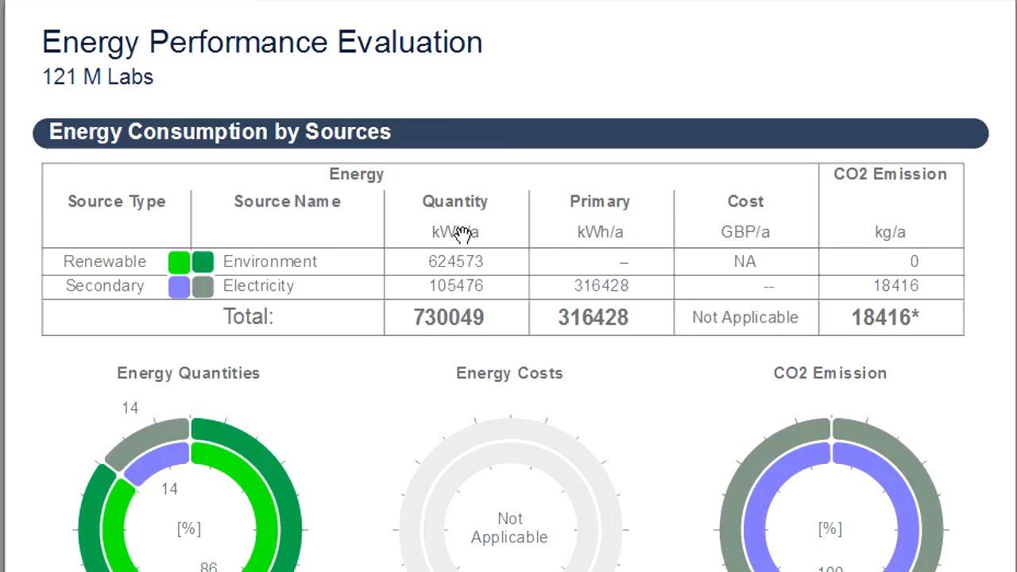
pyautogui.scroll(-3)
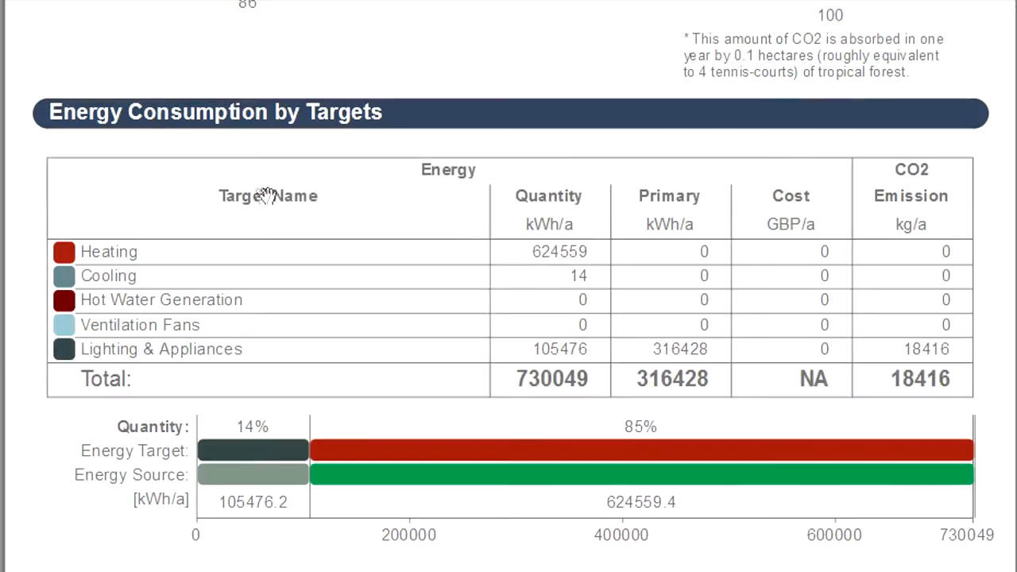
pyautogui.scroll(-3)
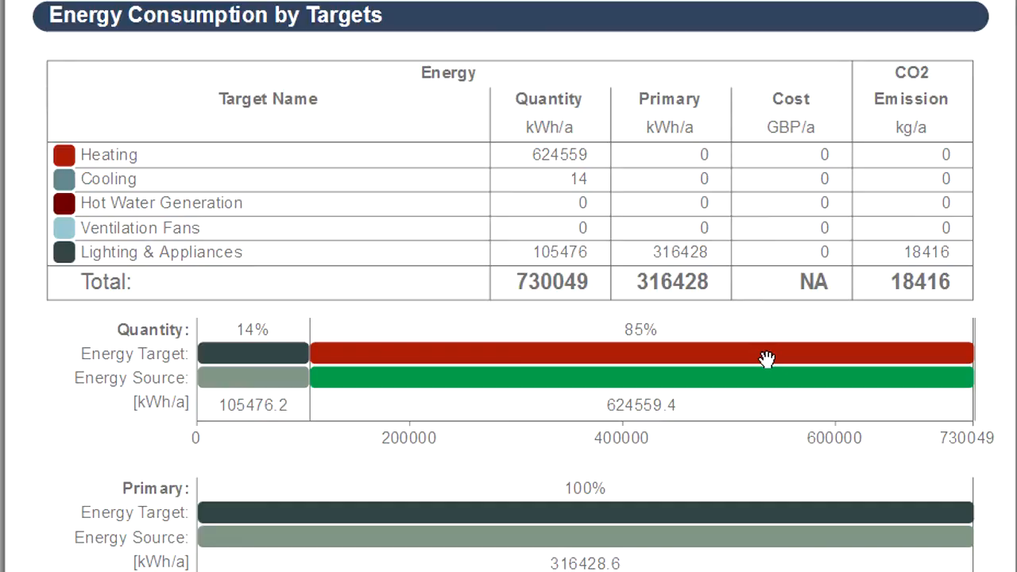
pyautogui.moveTo(709, 367)
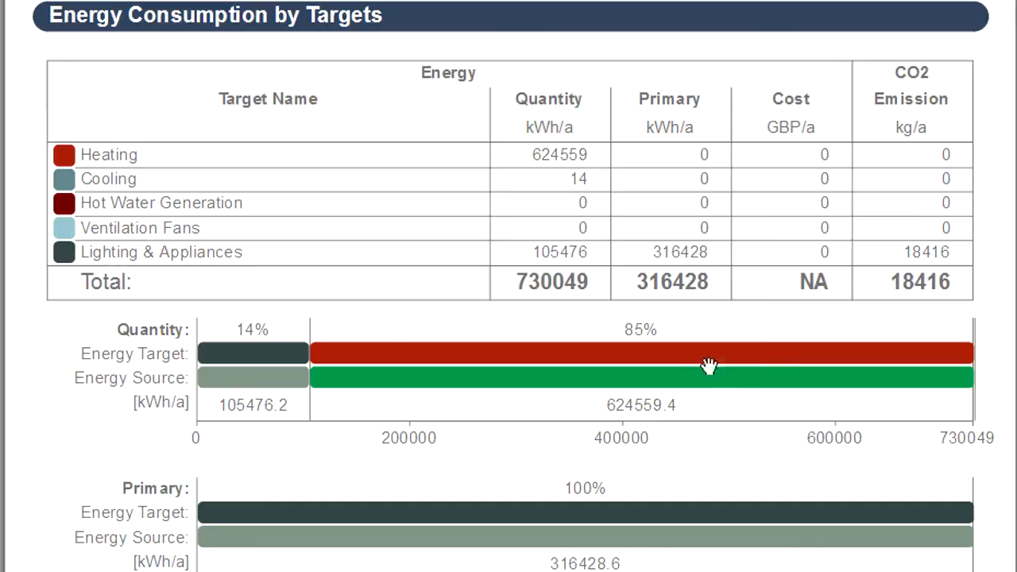
pyautogui.moveTo(697, 370)
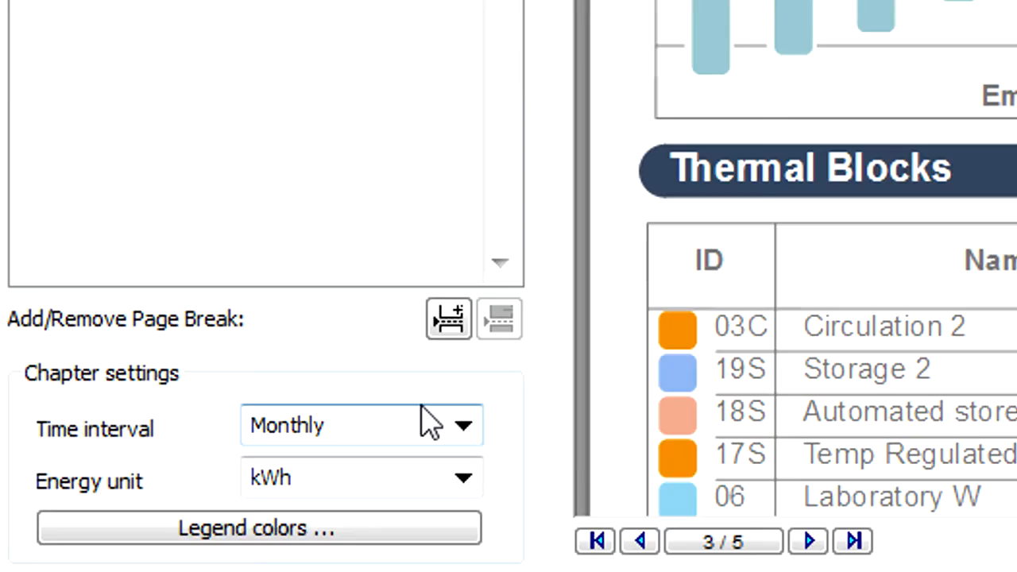
# Step: Set the chapter time interval to Weekly and preview the legend colour picker
pyautogui.click(464, 425)
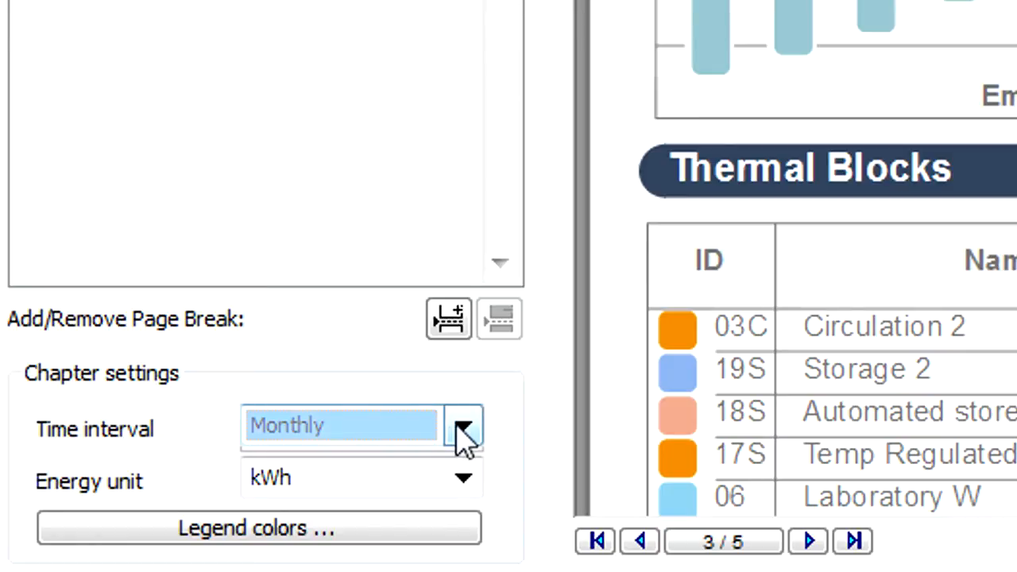
pyautogui.click(465, 427)
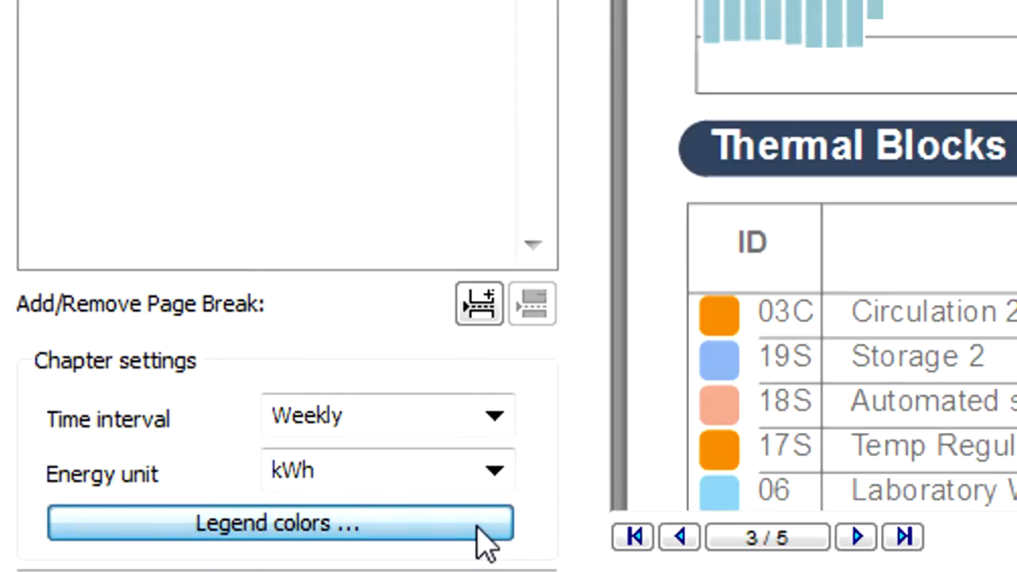
pyautogui.click(280, 523)
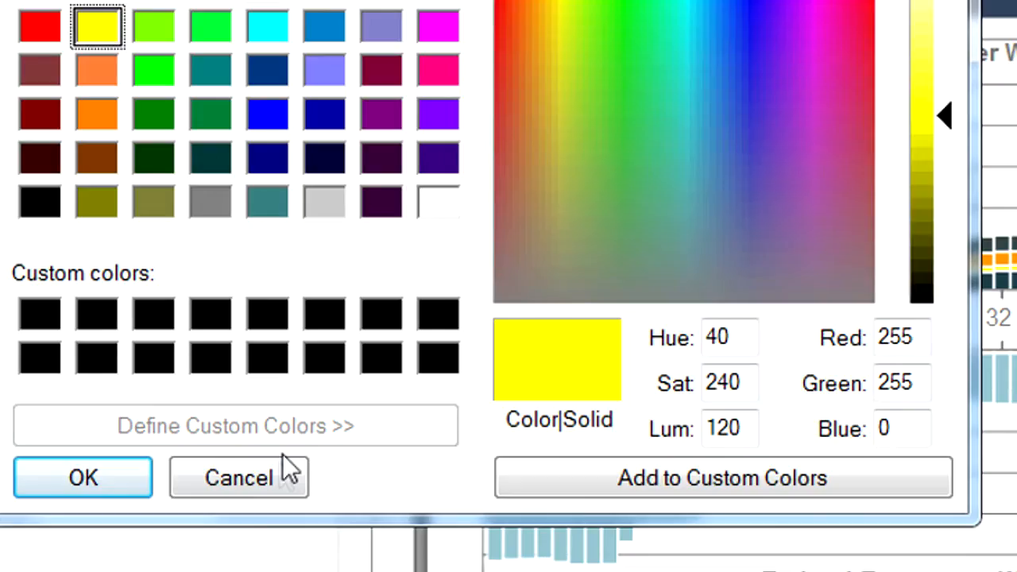
pyautogui.click(238, 478)
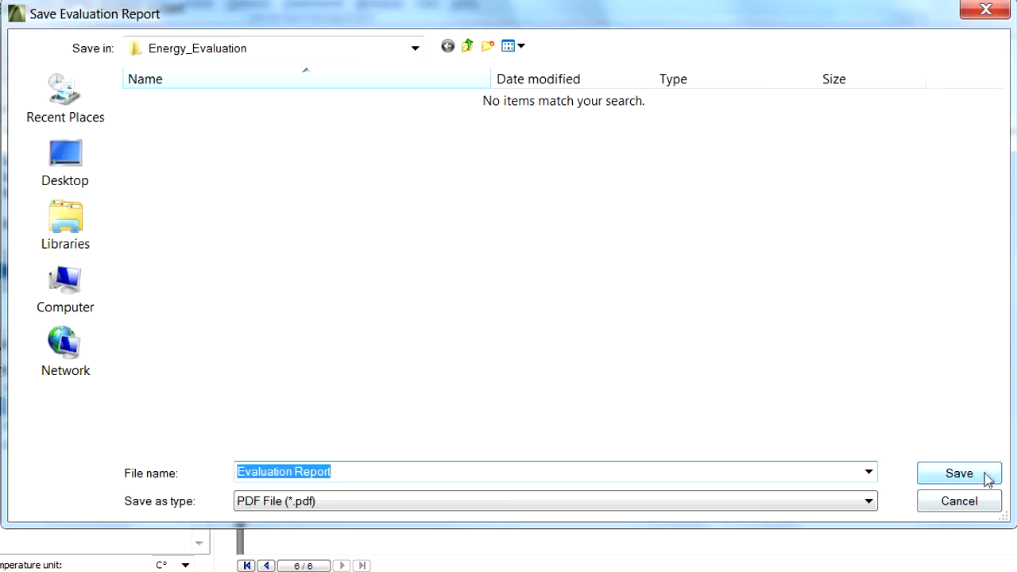
# Step: Save the report as PDF 'Evaluation Report' in the Energy_Evaluation folder
pyautogui.click(959, 473)
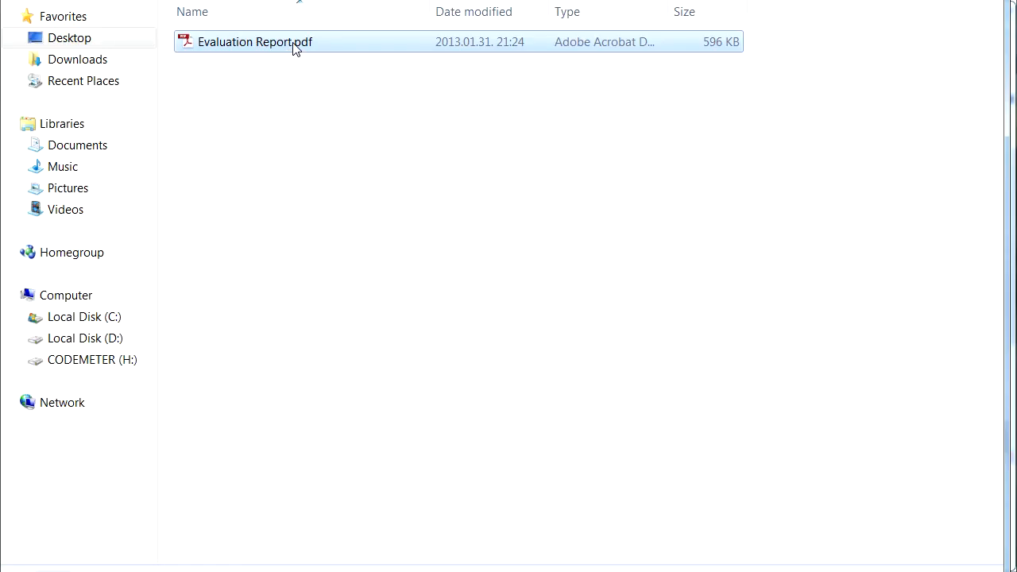
# Step: Open Evaluation Report.pdf in Adobe Reader and scroll to the Key Values page
pyautogui.doubleClick(255, 42)
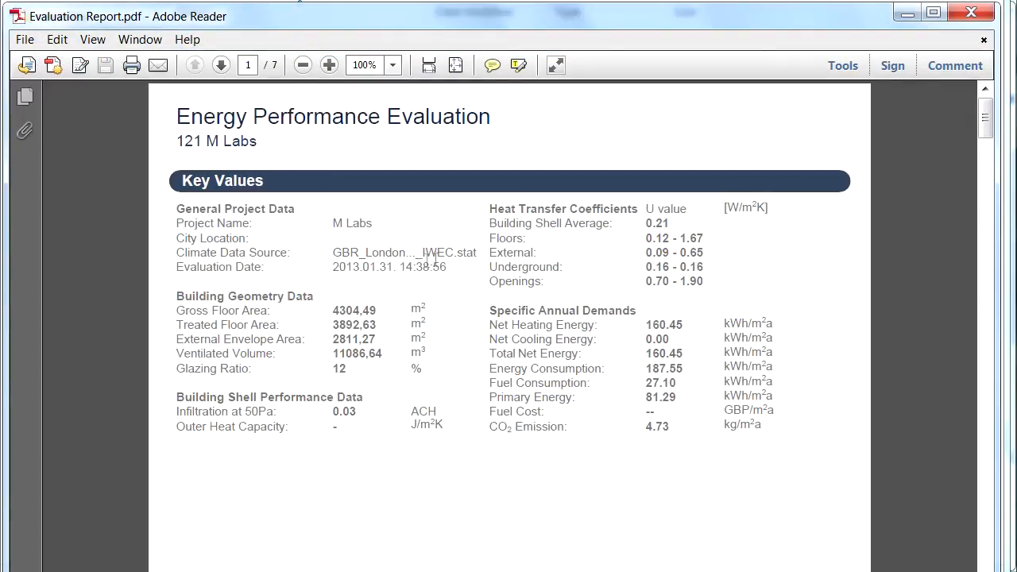
pyautogui.scroll(-3)
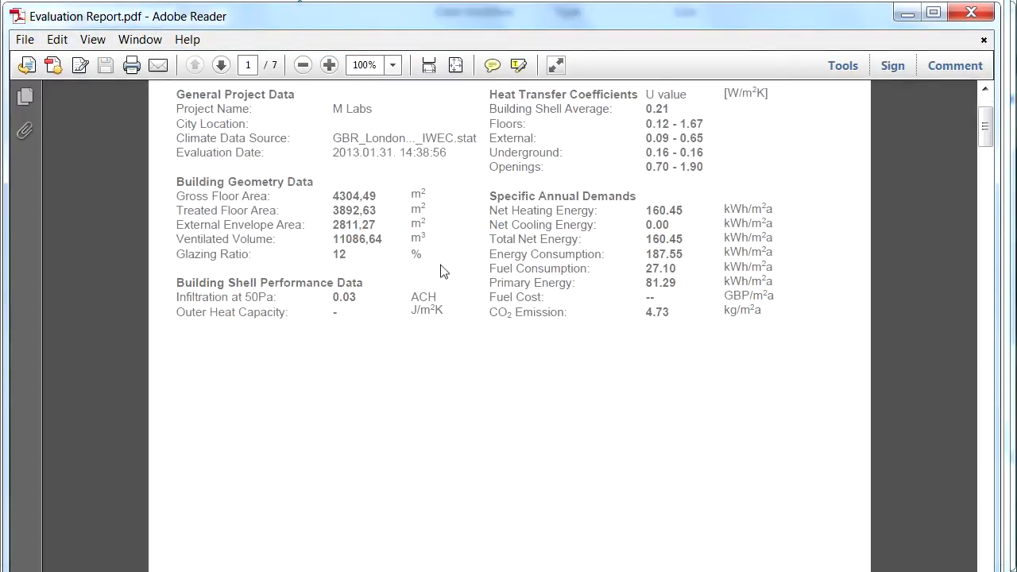